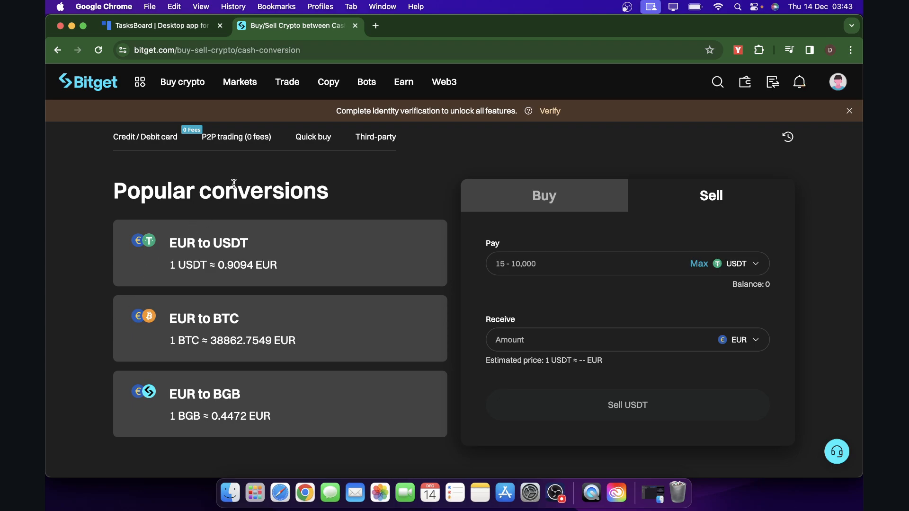
- On the Sell tab, change the Receive currency from EUR to GBP
left_click(182, 82)
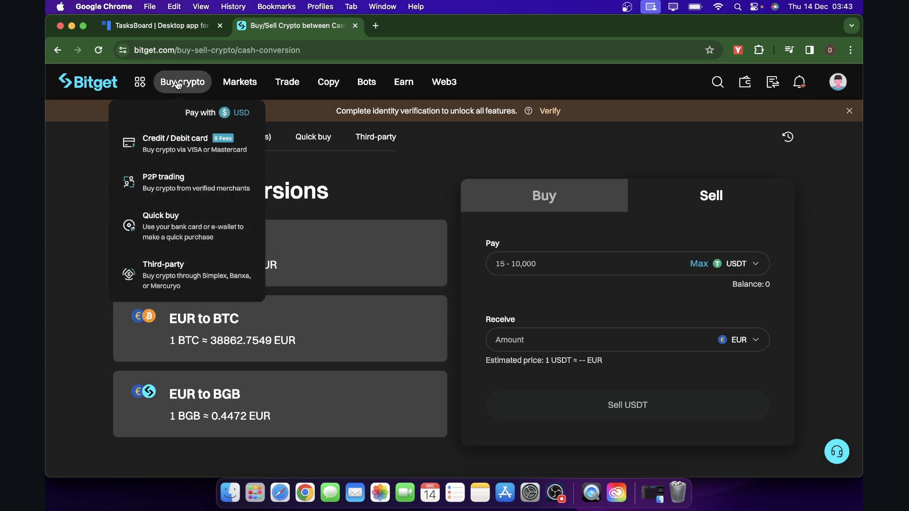
mouse_move(181, 166)
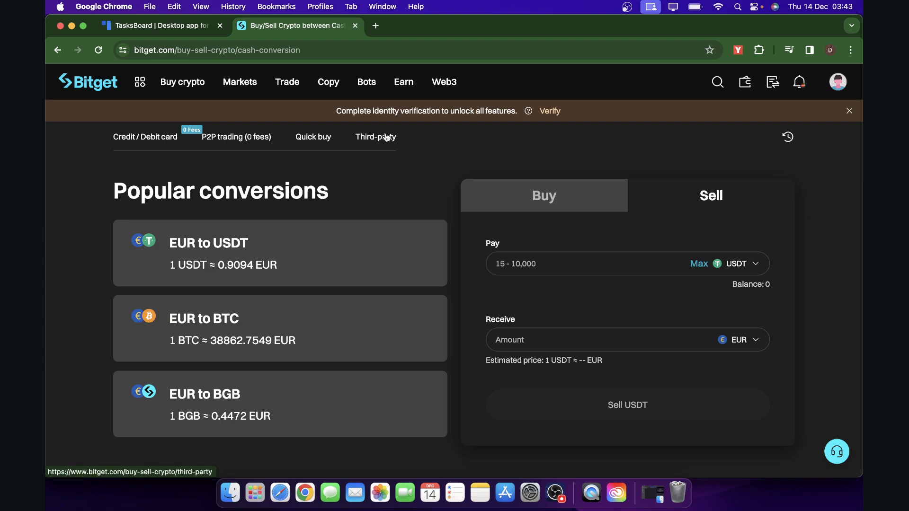
mouse_move(467, 132)
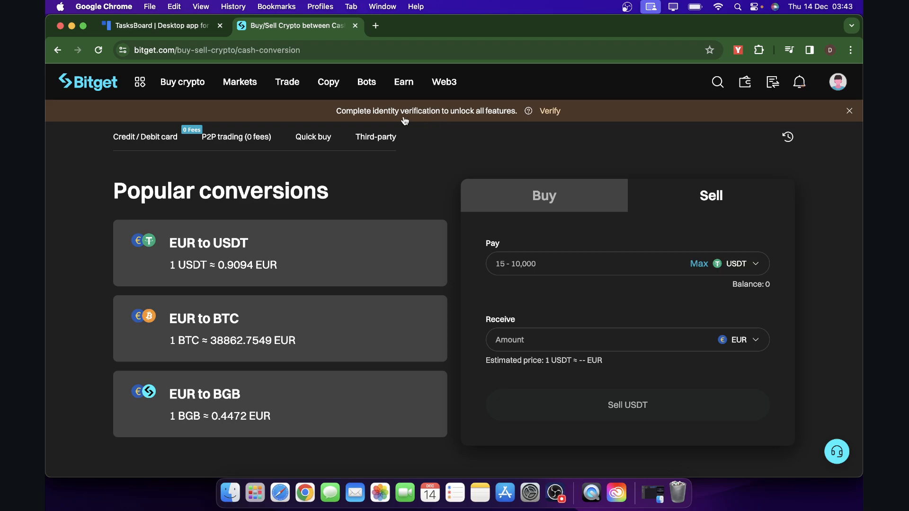
mouse_move(432, 123)
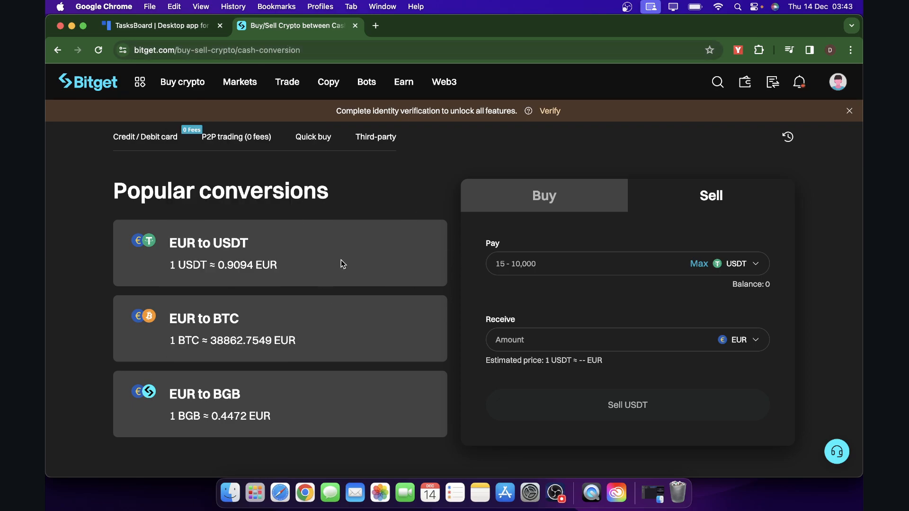
mouse_move(341, 225)
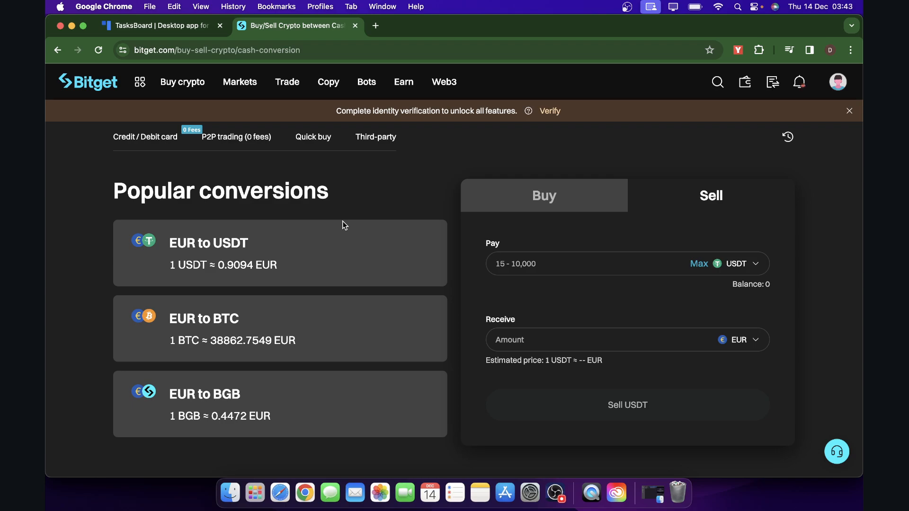
mouse_move(699, 210)
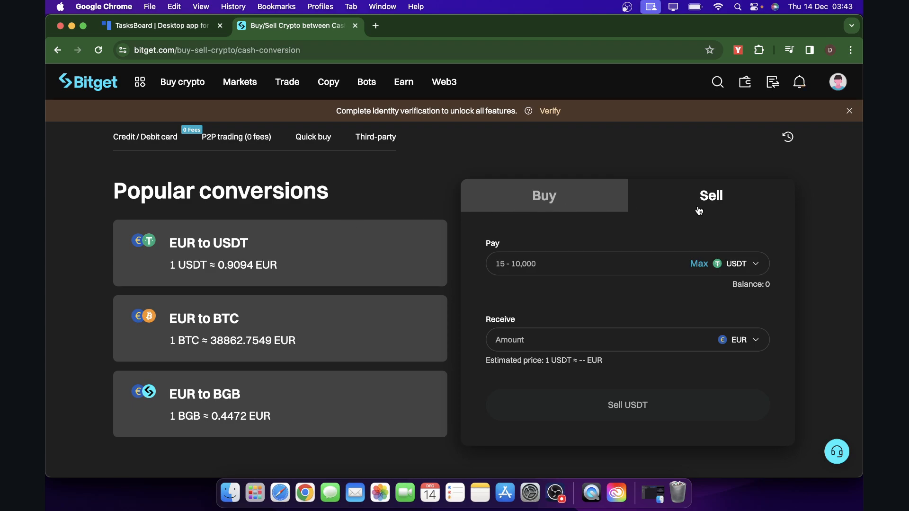
left_click(743, 263)
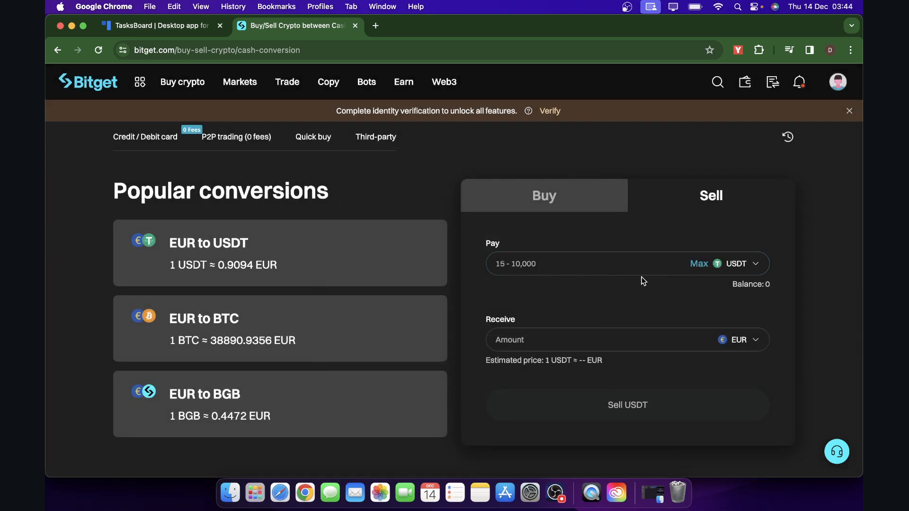
left_click(739, 340)
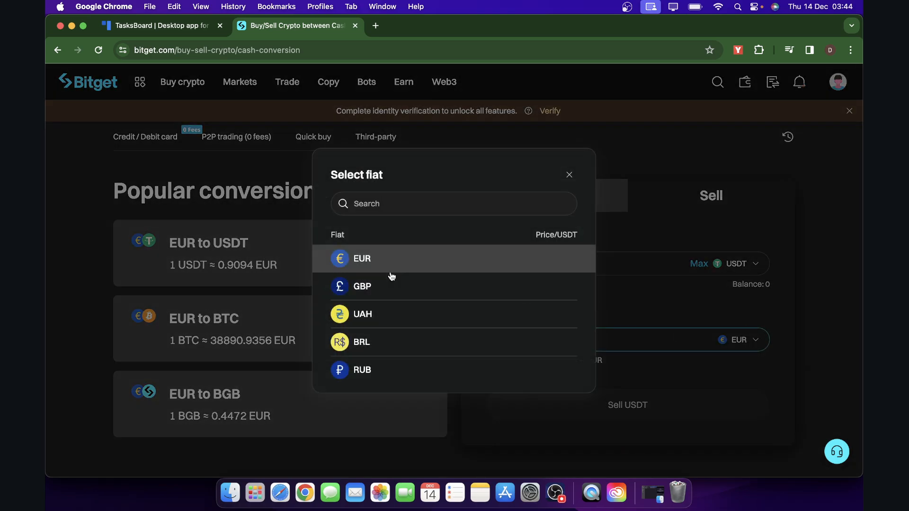
left_click(362, 287)
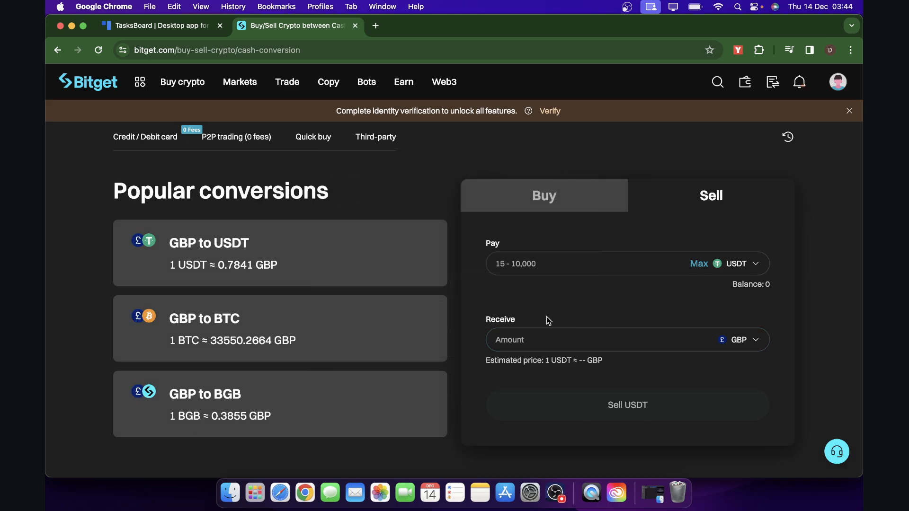